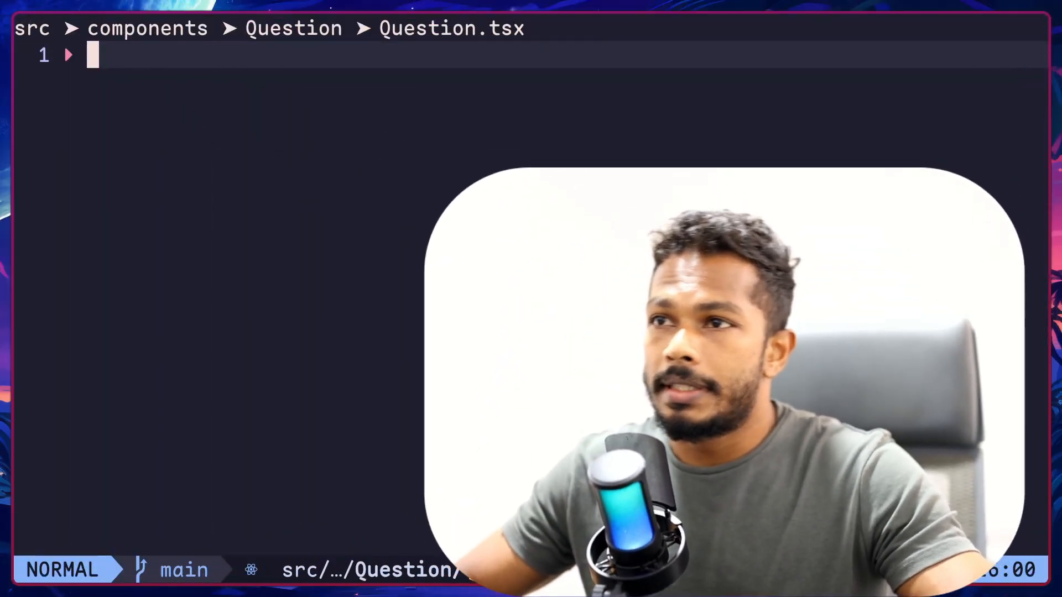
- Expand the 'cm' component snippet in Question.tsx, yank and delete it, then re-expand it
text(cm)
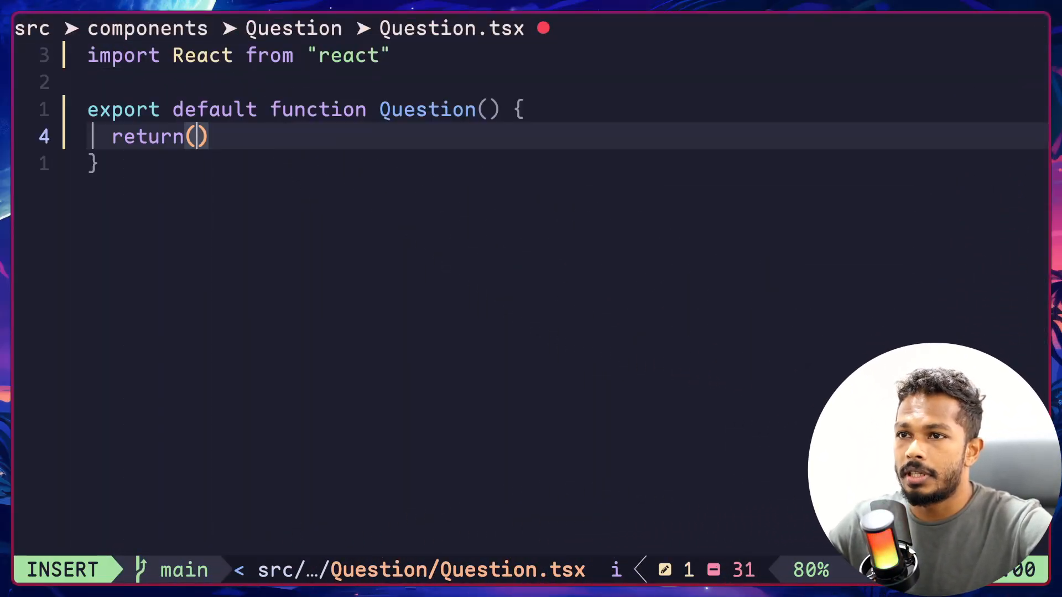
key(Escape)
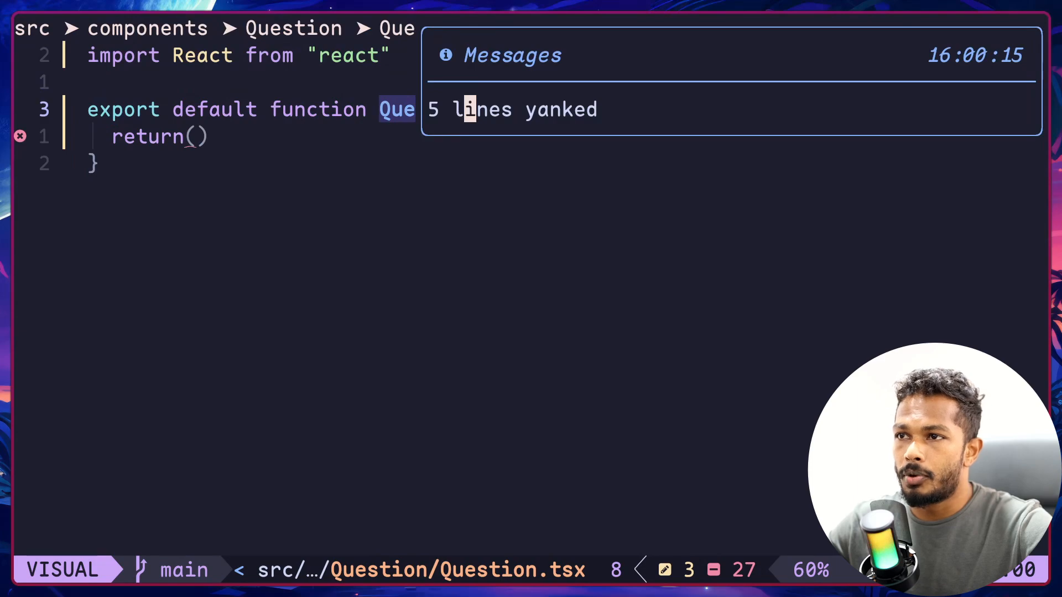
key(Escape)
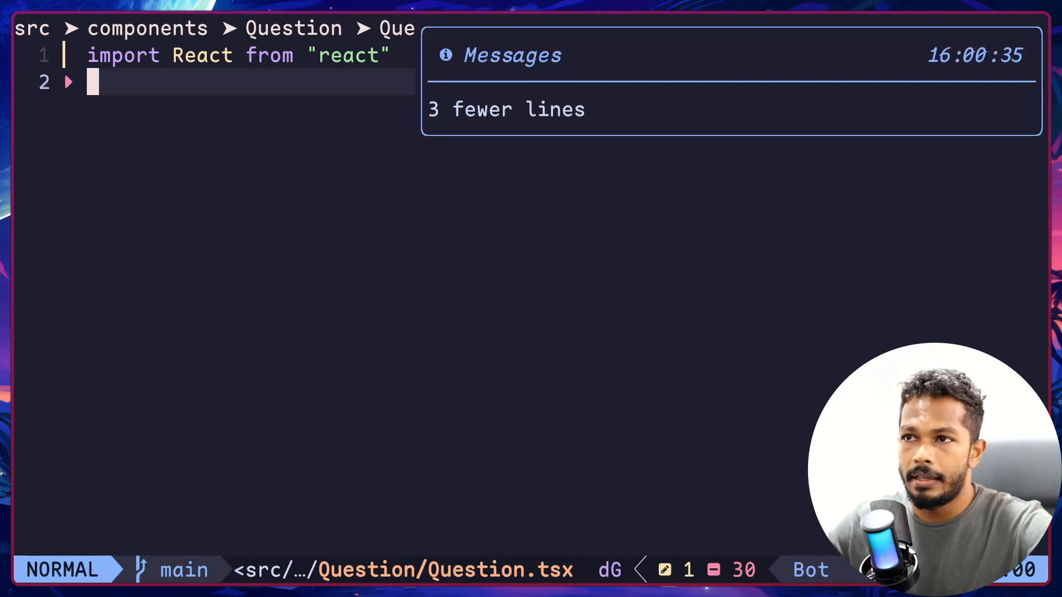
text(cm)
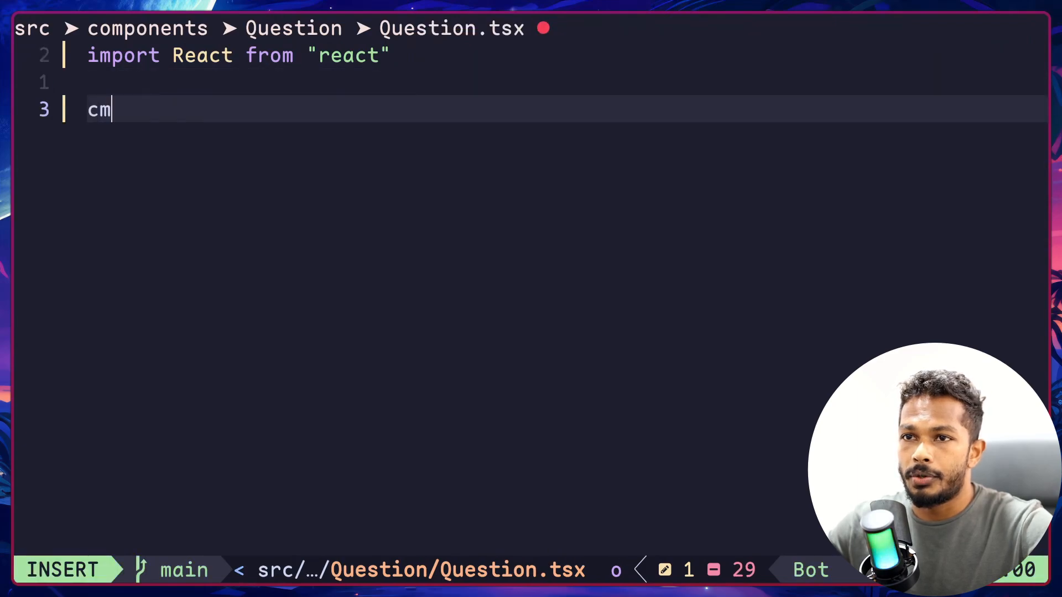
key(Tab)
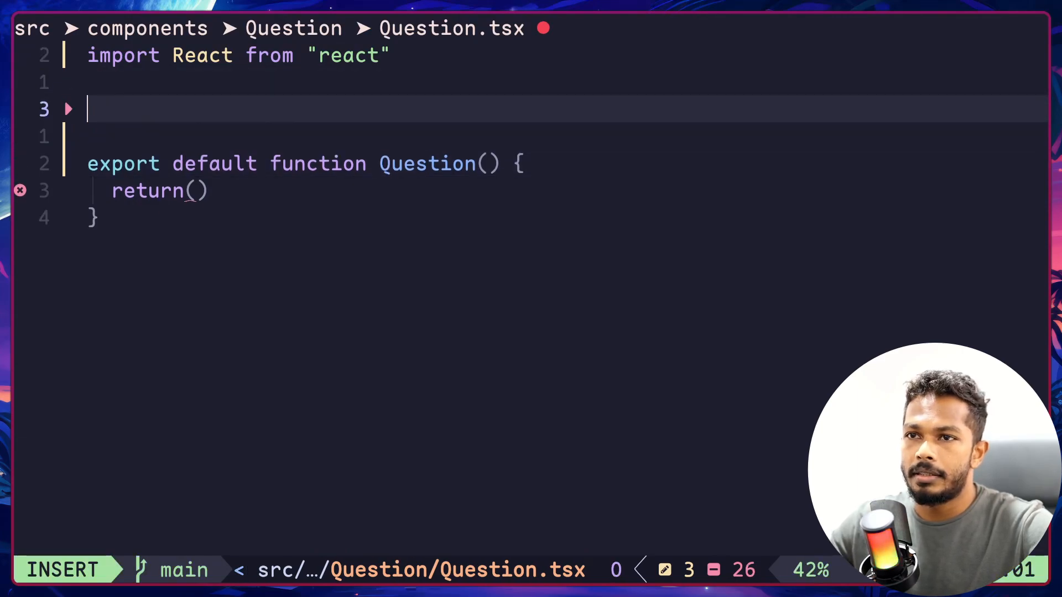
- Add an exported QuestionProps interface typing the Question component's props
text(prop)
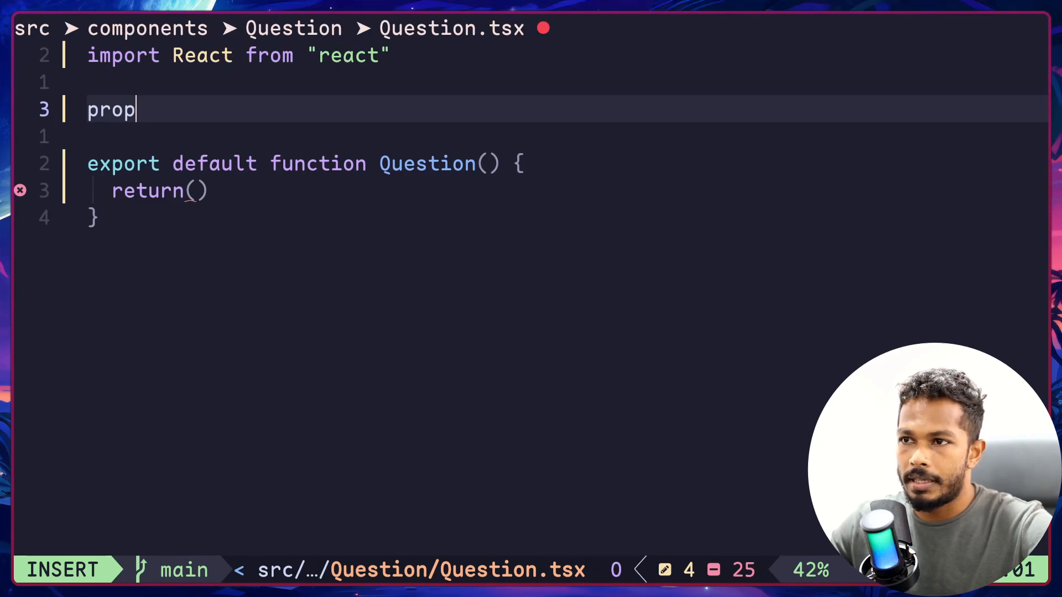
mouse_move(484, 171)
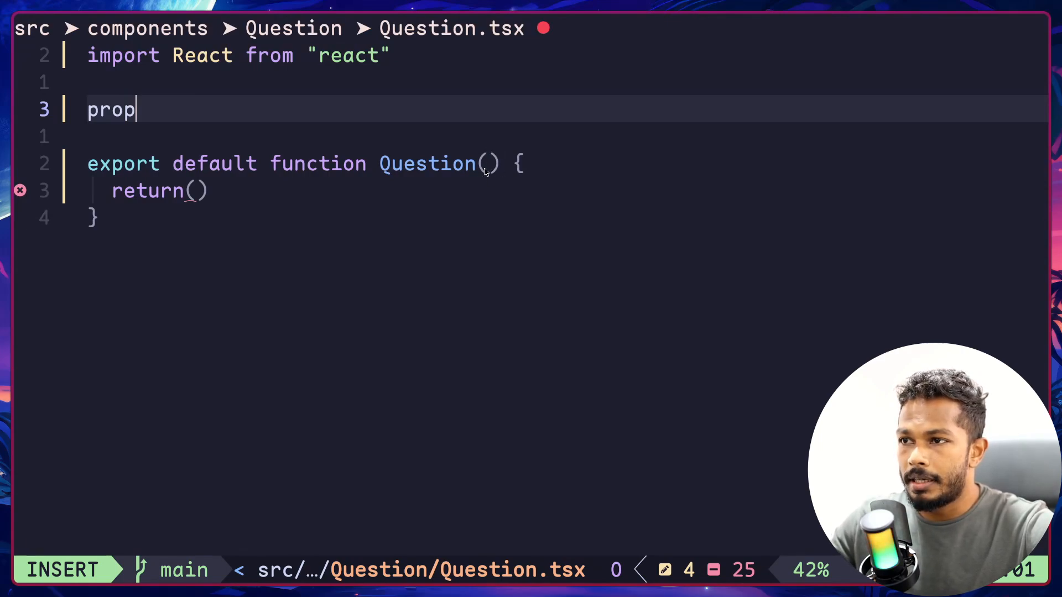
mouse_move(501, 177)
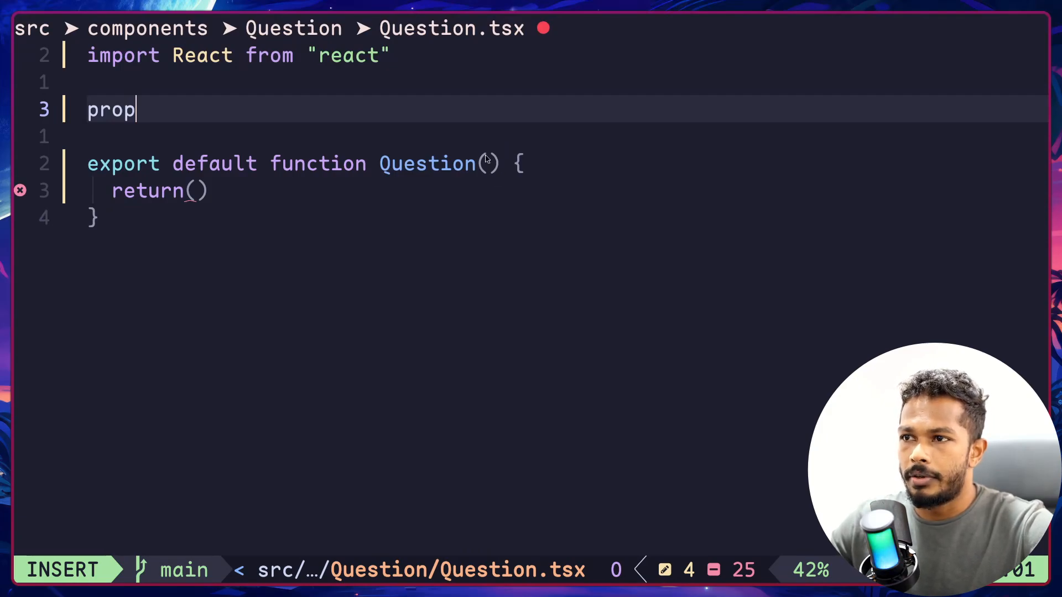
text(export interface QuestionProps {)
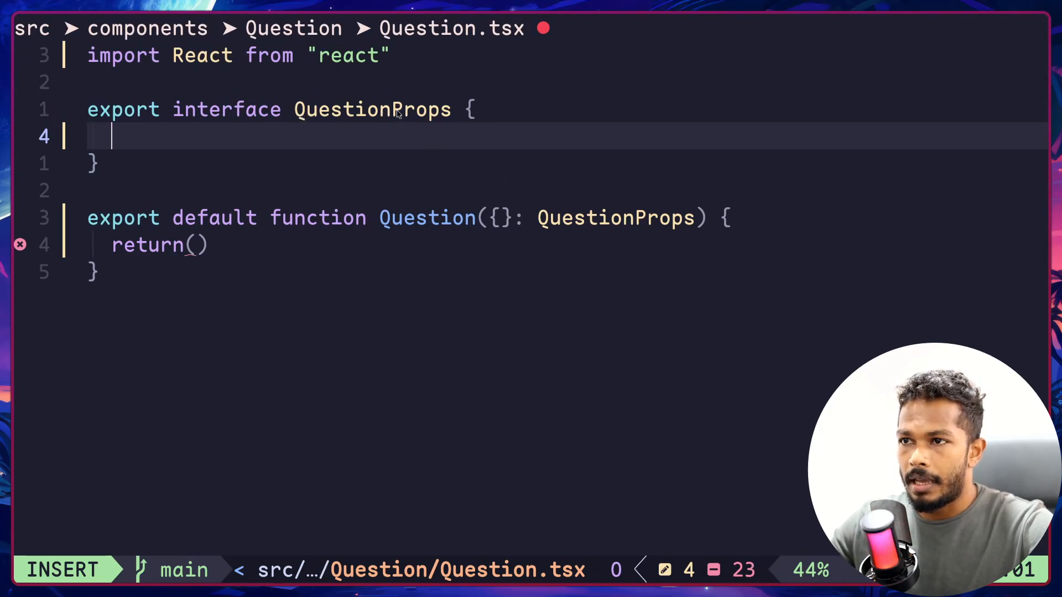
mouse_move(454, 112)
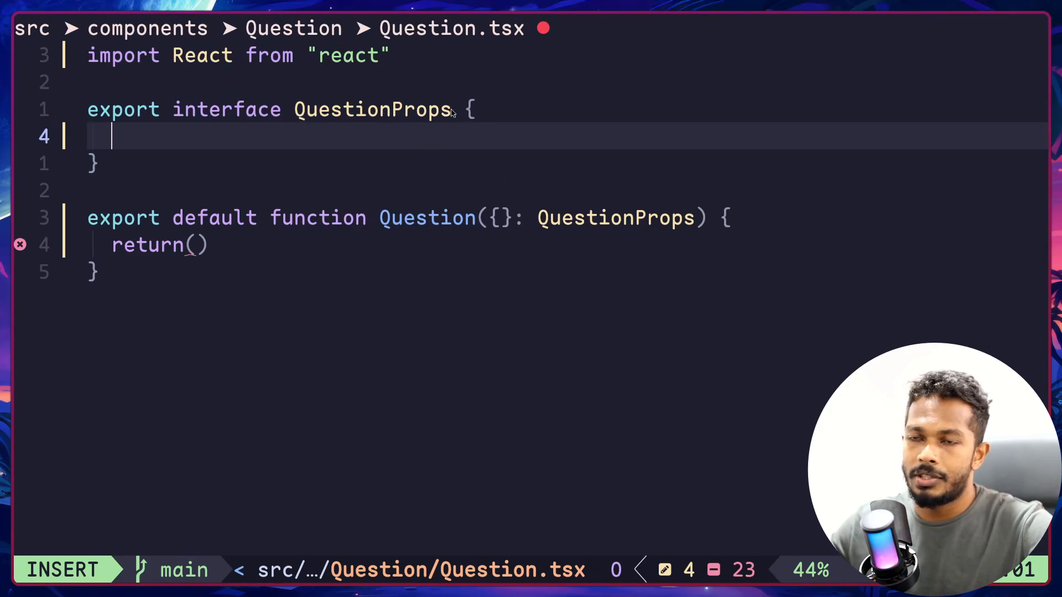
mouse_move(555, 237)
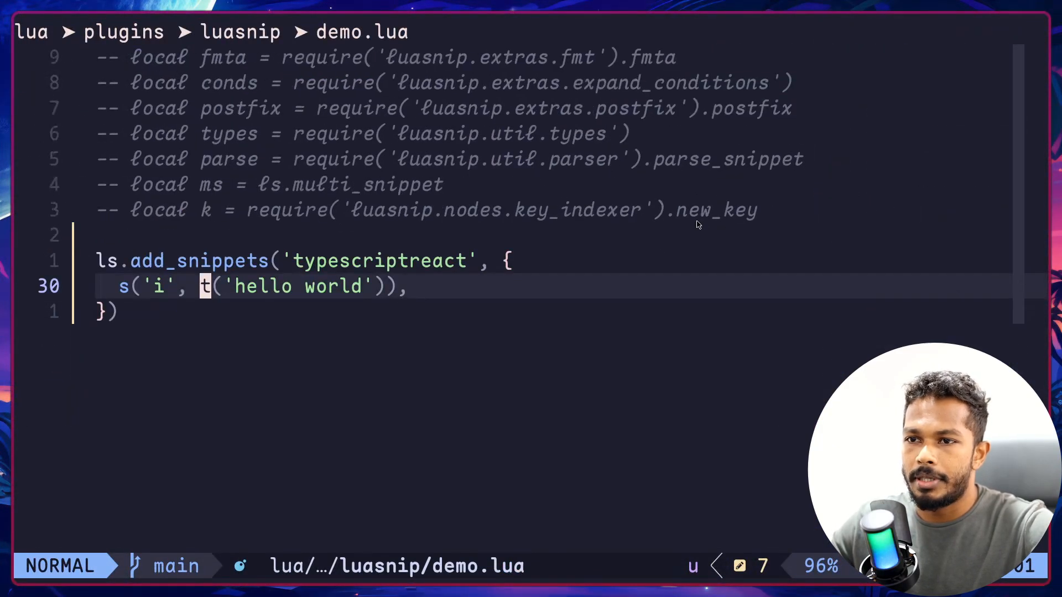
- Rewrite the 'i' snippet's t('hello world') as a fmt([[...]]) template in demo.lua
key(v)
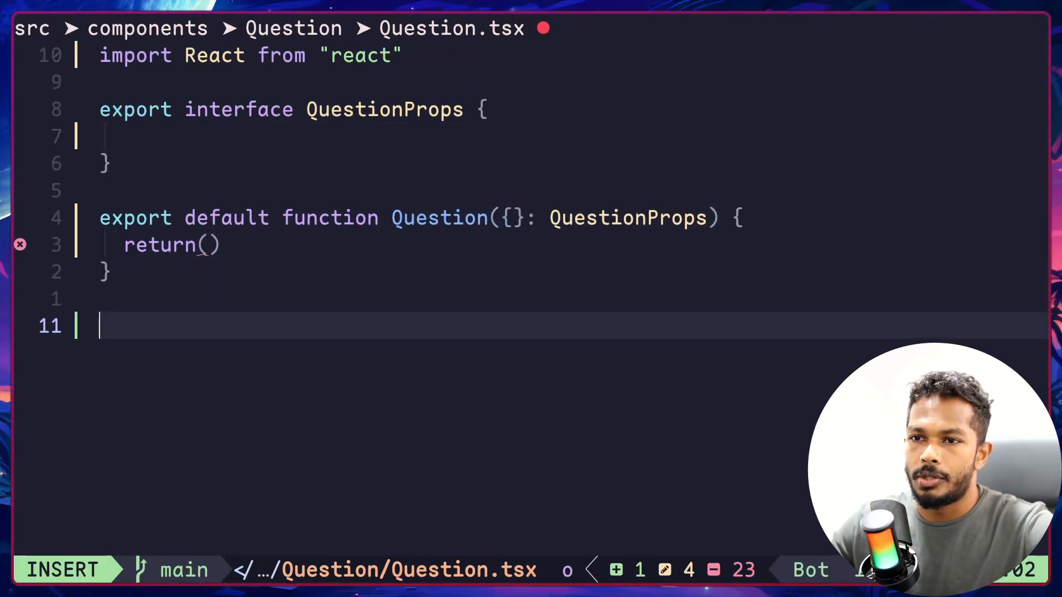
text(i)
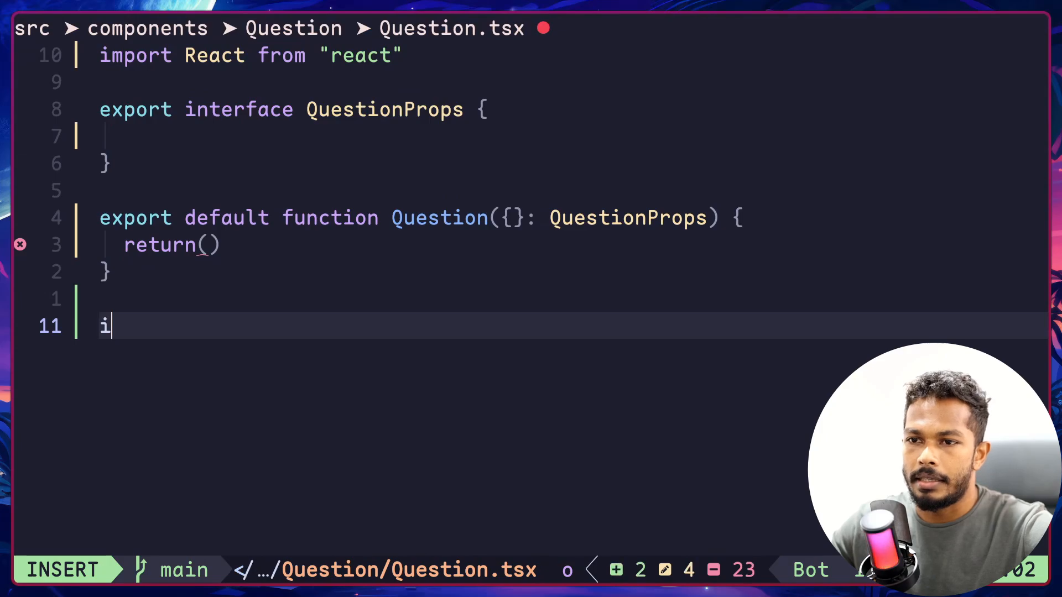
text(hello world)
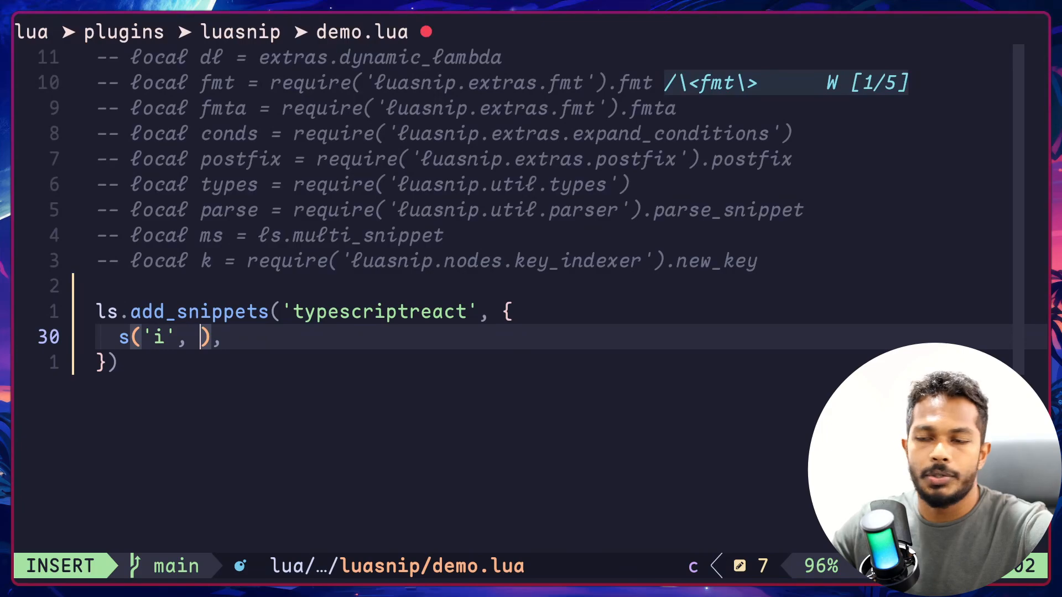
text(fmt([[]]))
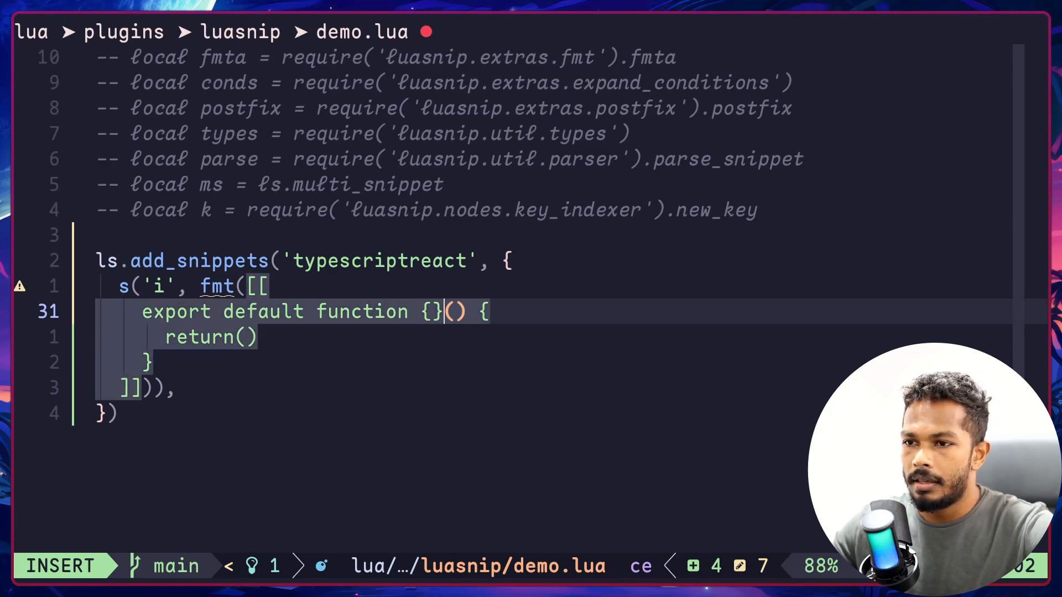
- Make the template an export default function with a {} name placeholder fed by t('Hello')
key(Escape)
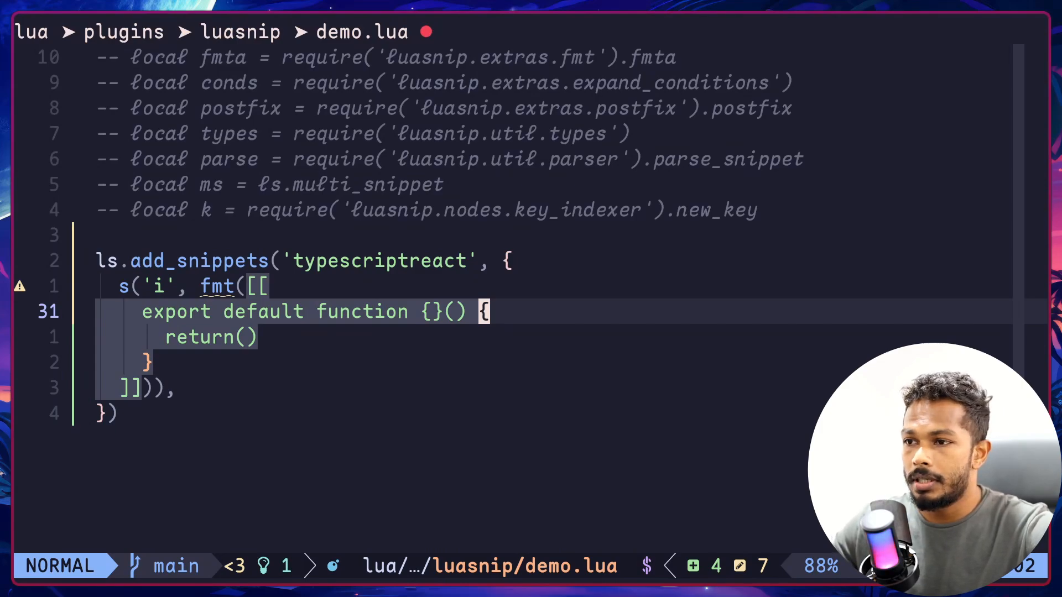
text({})
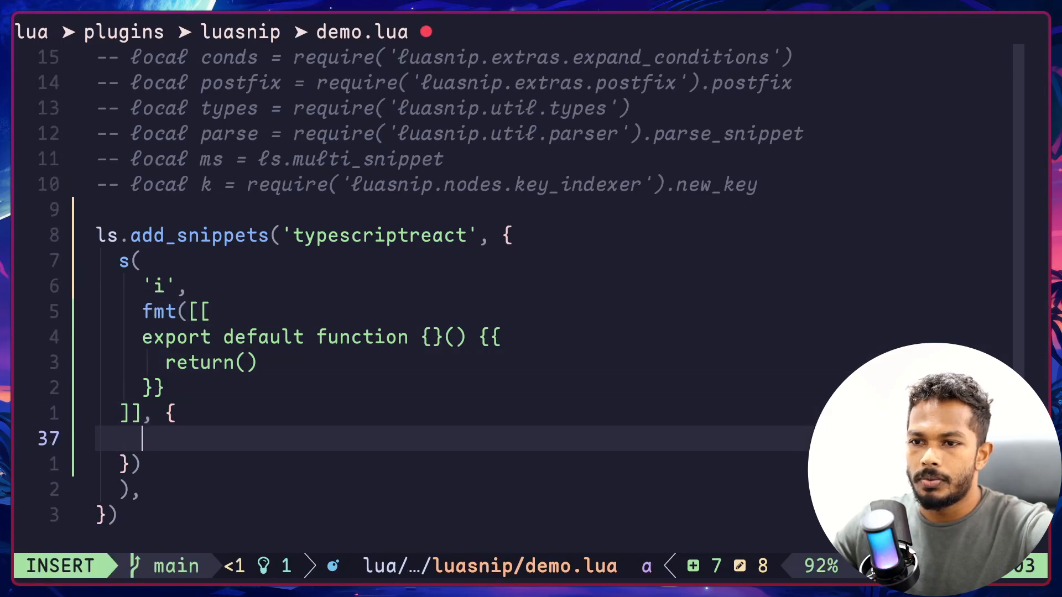
key(Escape)
text(t(')
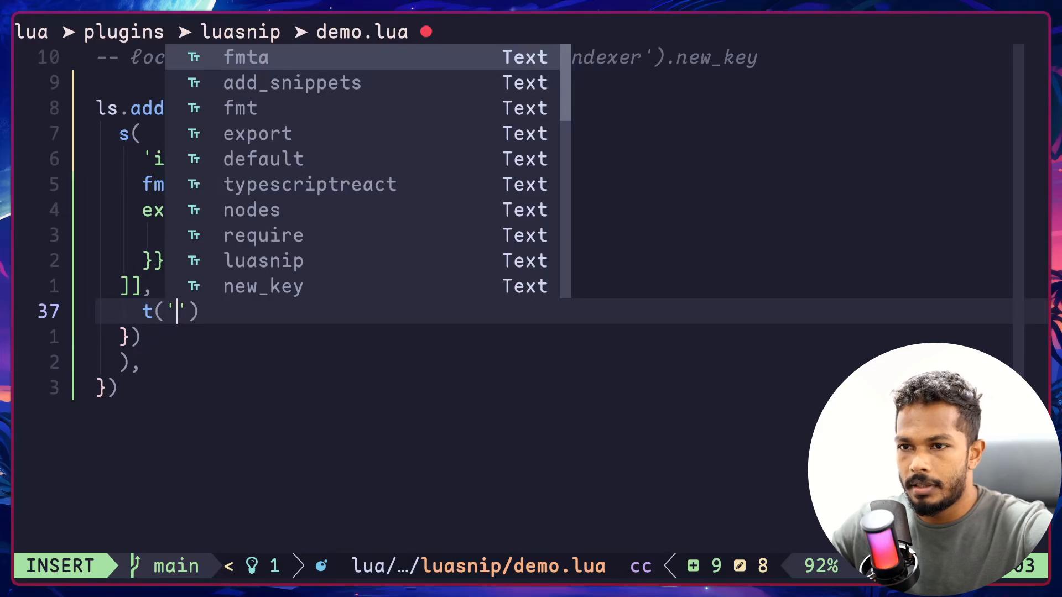
text(Hello)
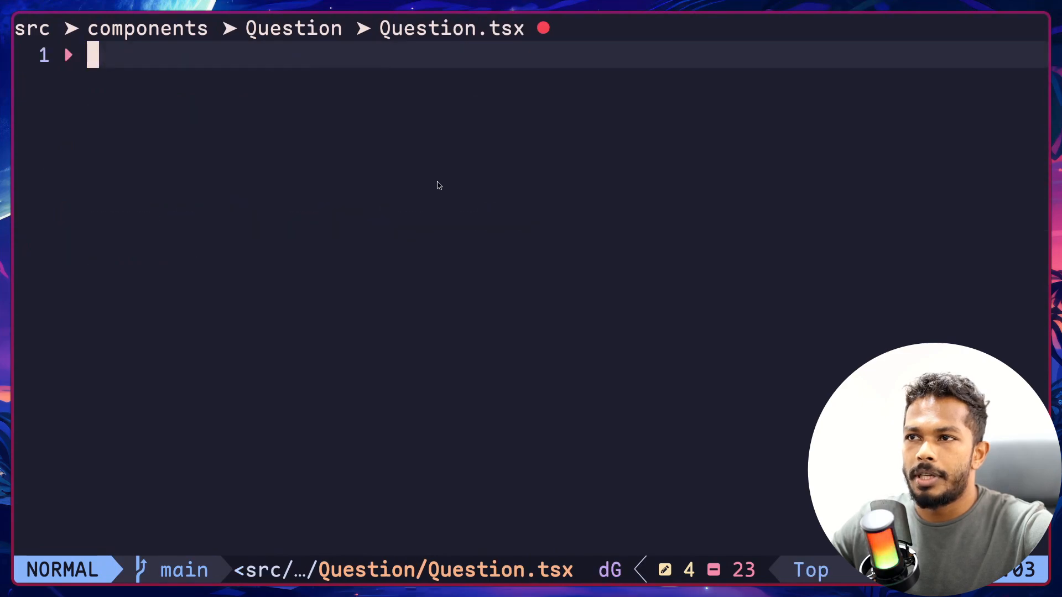
- Expand the 'i' snippet into a Hello component in Question.tsx, then return to demo.lua
key(i)
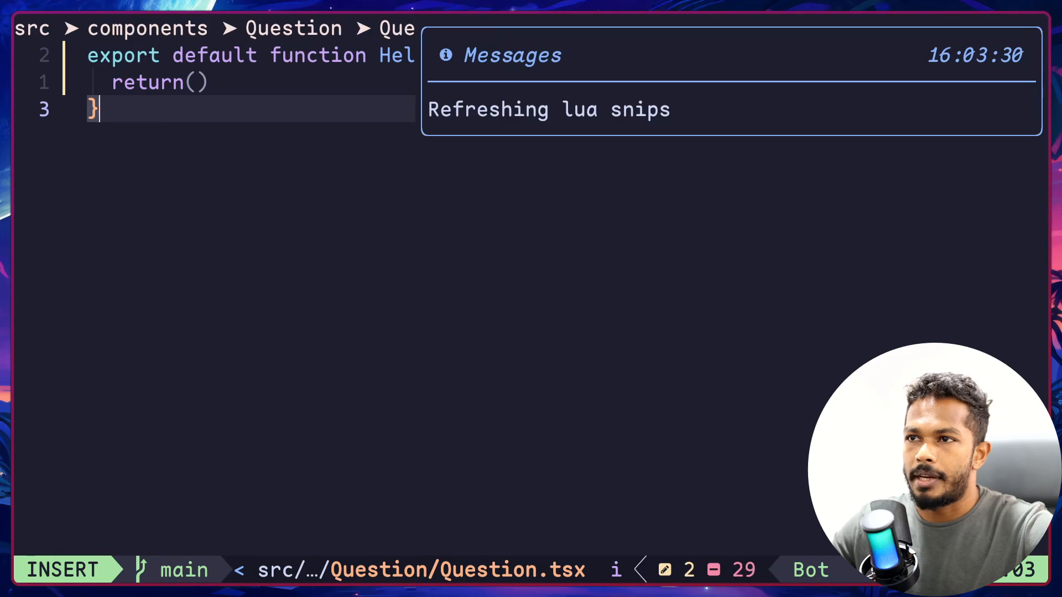
key(Escape)
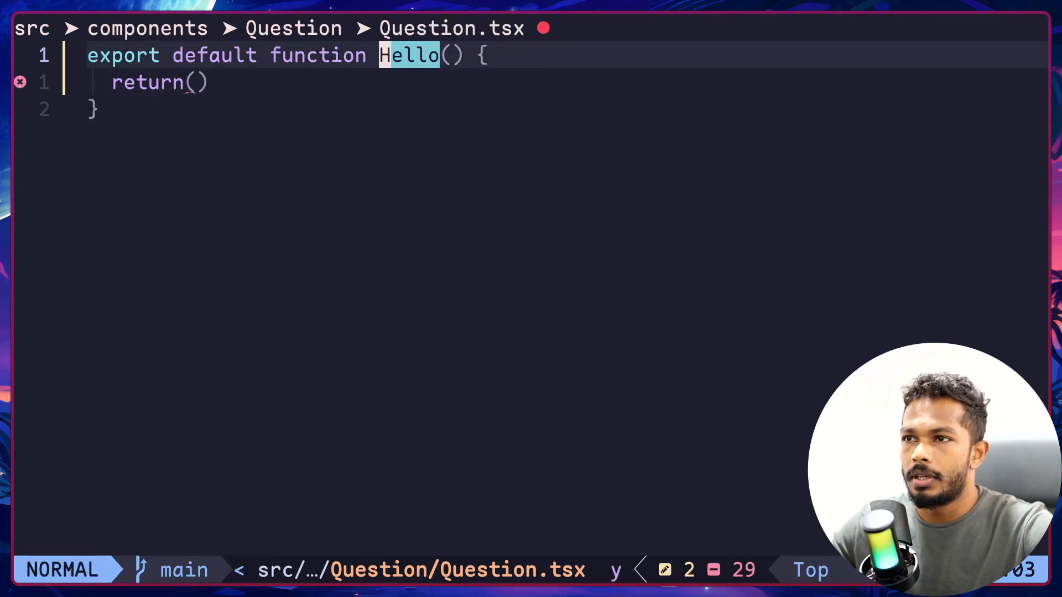
key(v)
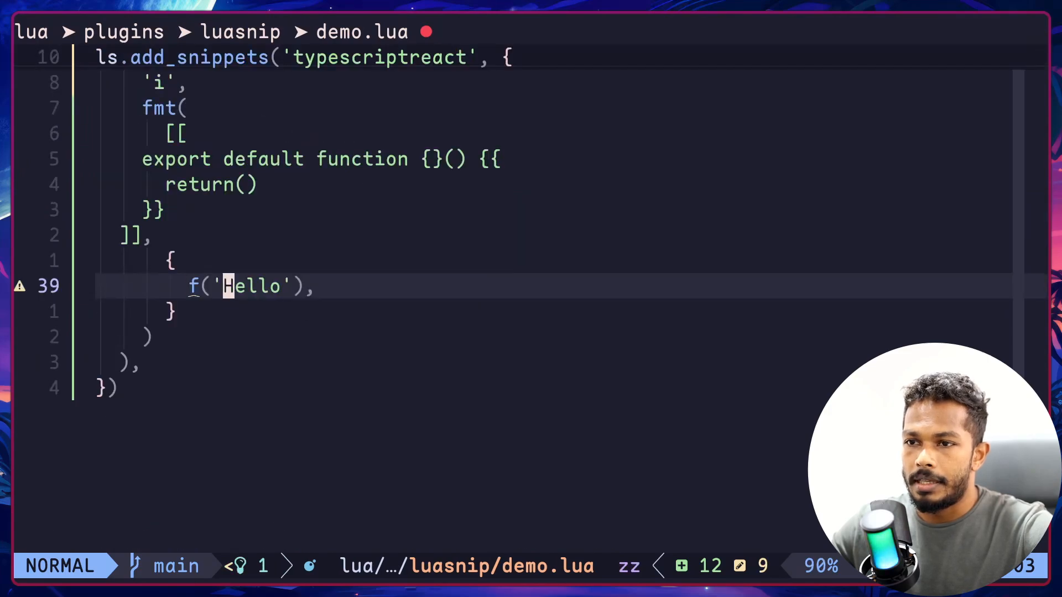
- Replace the name node with f(function() return 'World' end) so expansion yields a World component
key(c)
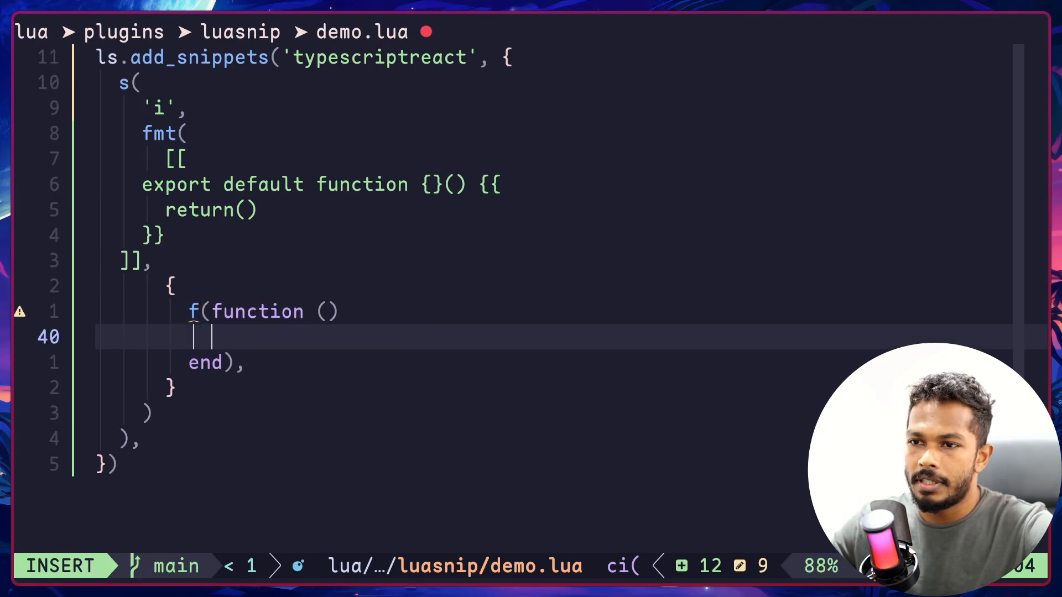
text(return ')
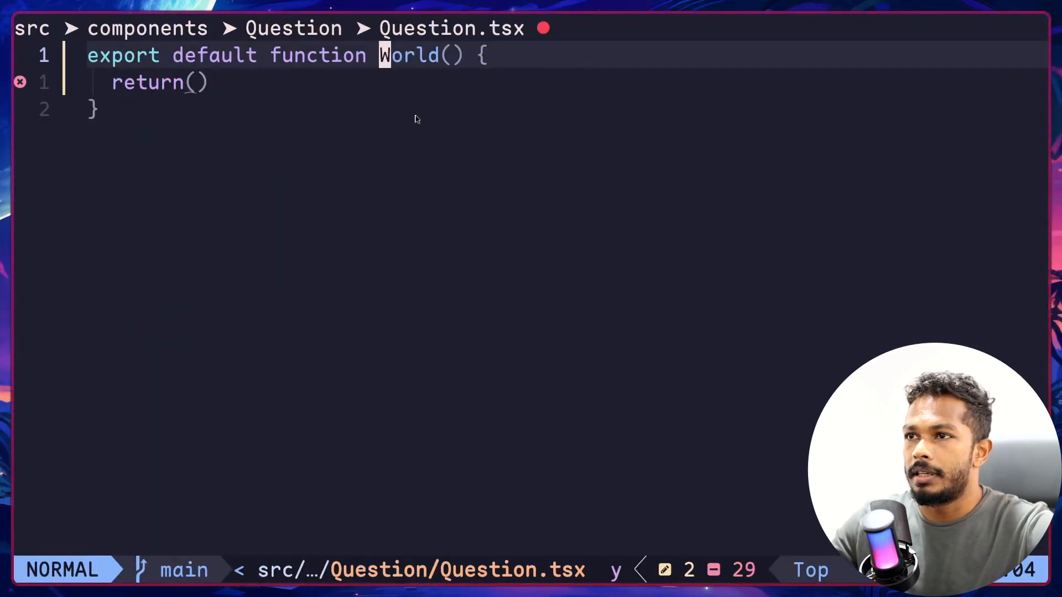
- Evaluate vim.fn.expand('%:t:r') via :lua to get the file name's tail without extension
key(:)
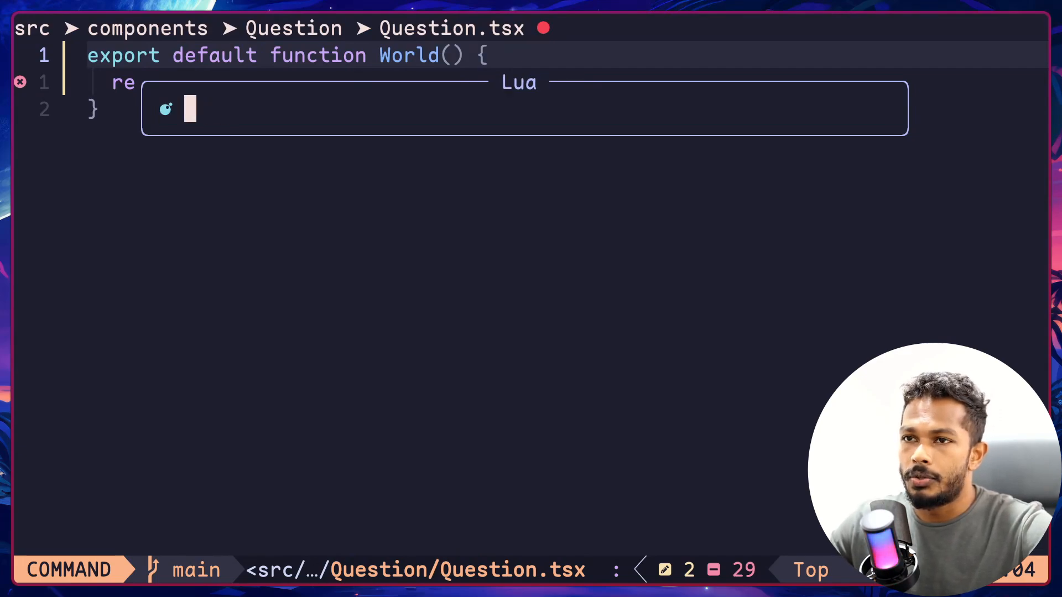
text(vim.fn.expa)
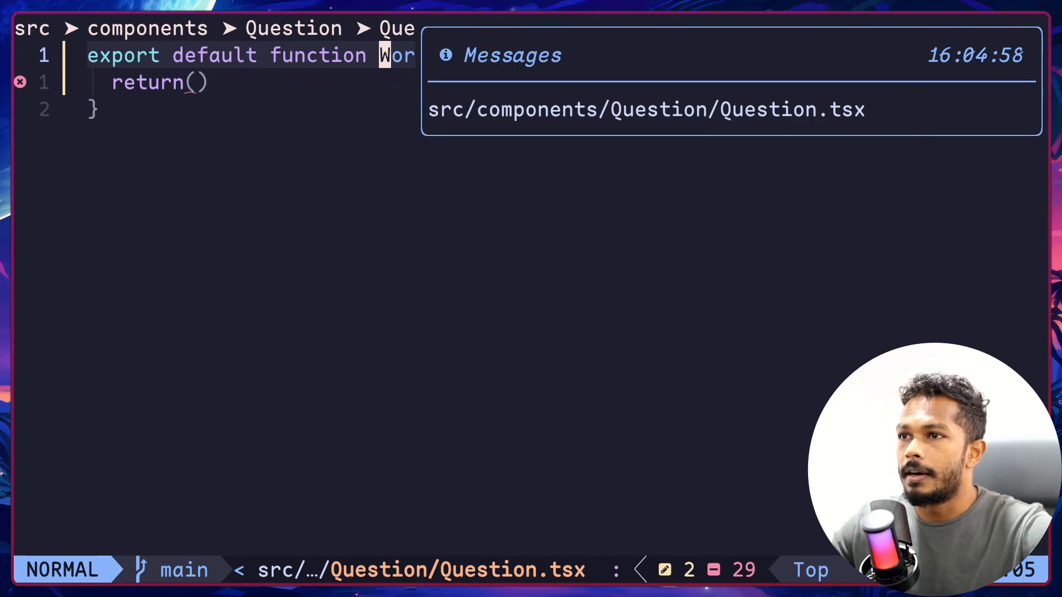
text(vim.fn.expand('%'))
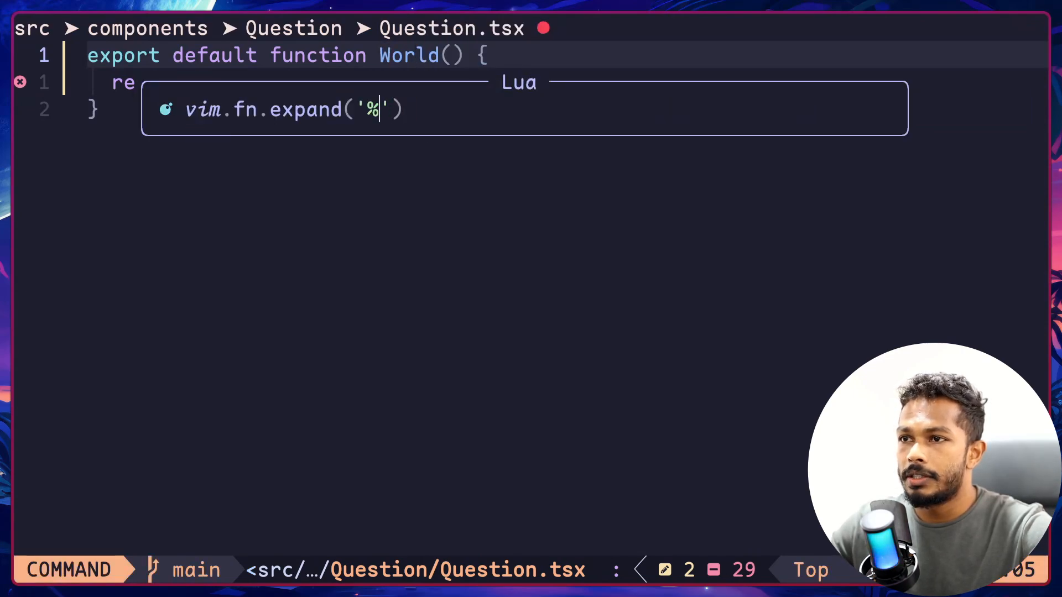
text(:t)
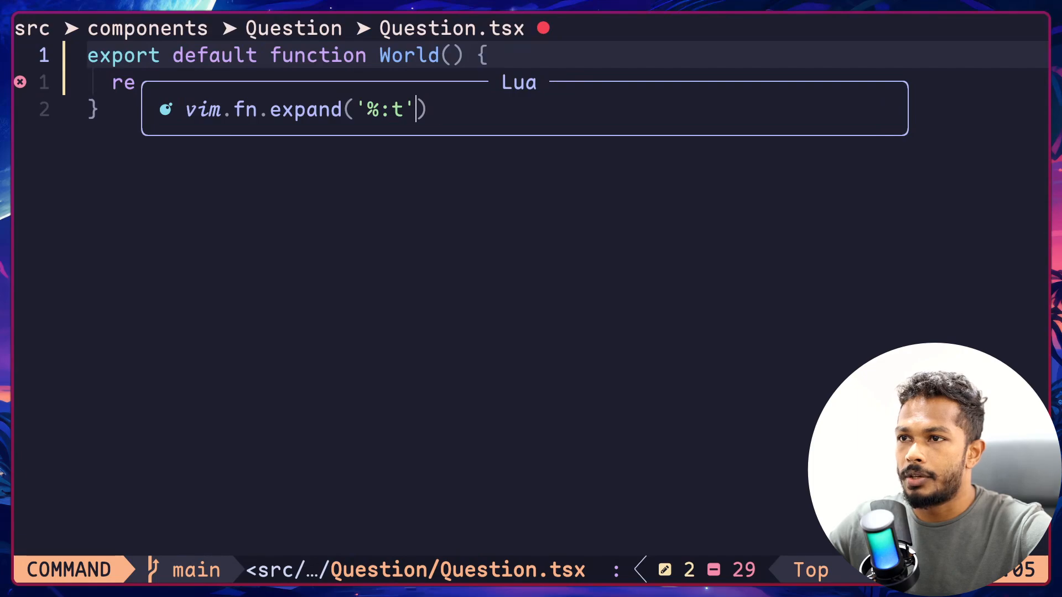
text(:r)
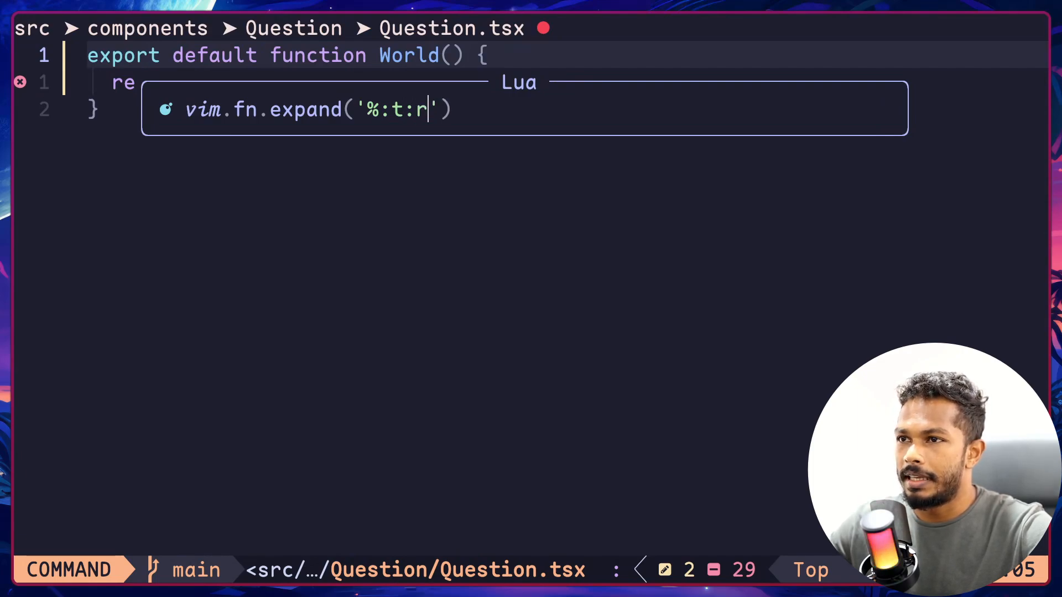
key(Enter)
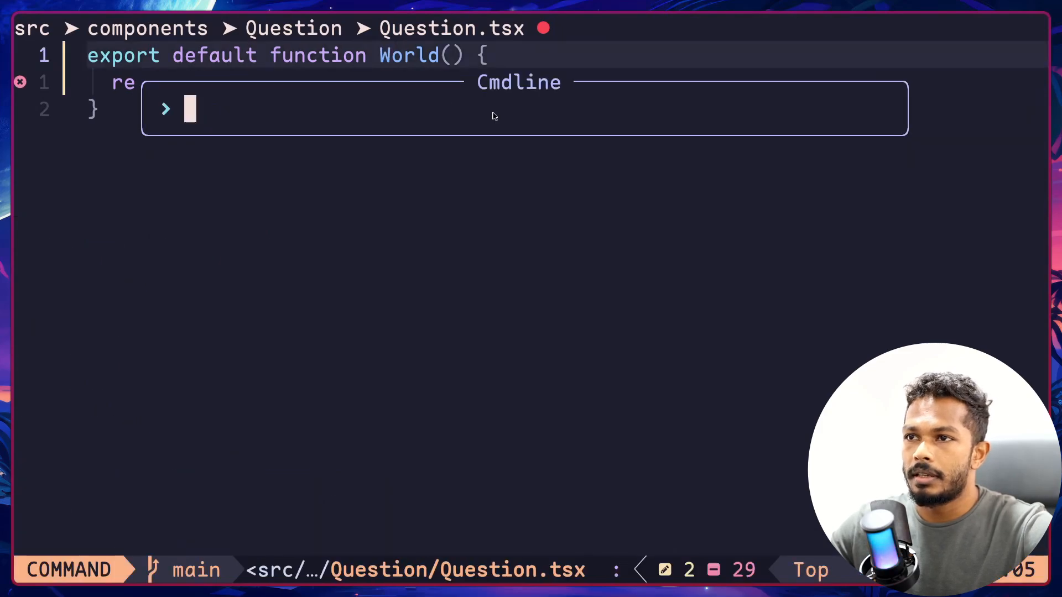
- Read the :p :h :t :r :e file-name modifiers in the help, then close it
text(?e)
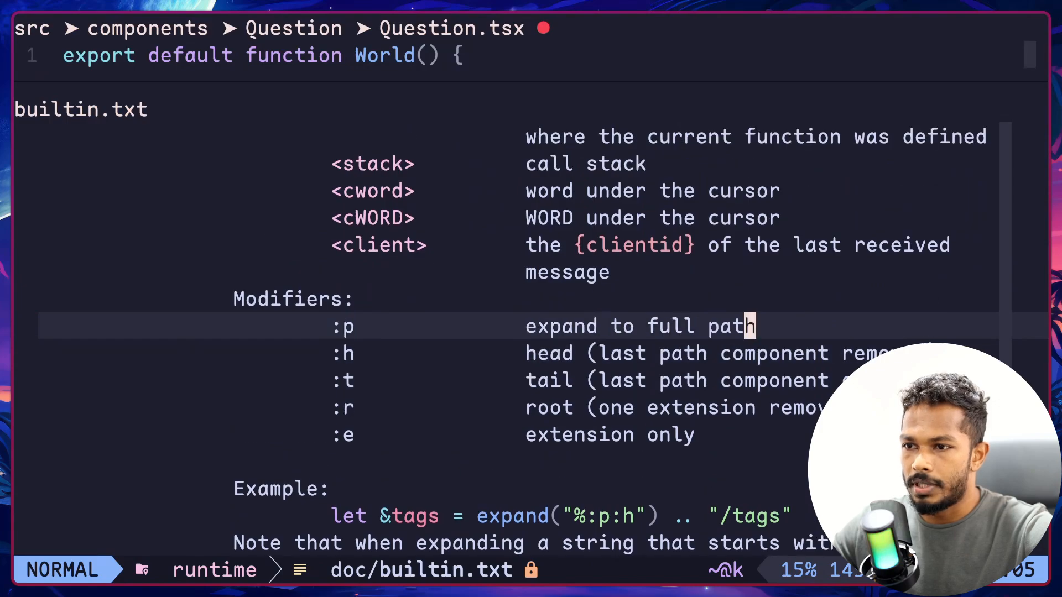
key(V)
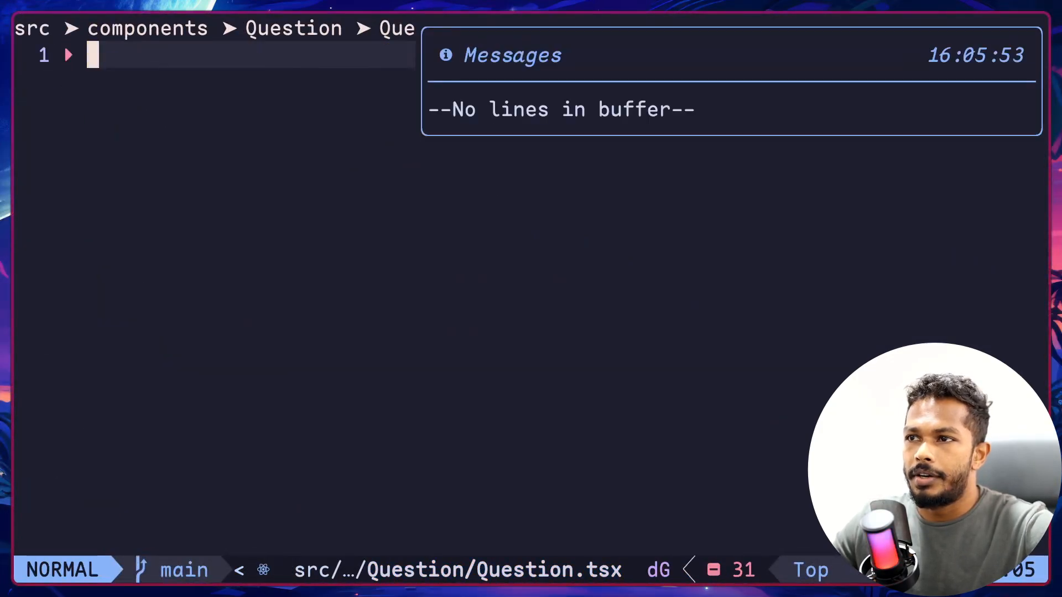
- Return to demo.lua and add an empty first line inside the snippet's [[ template
key(i)
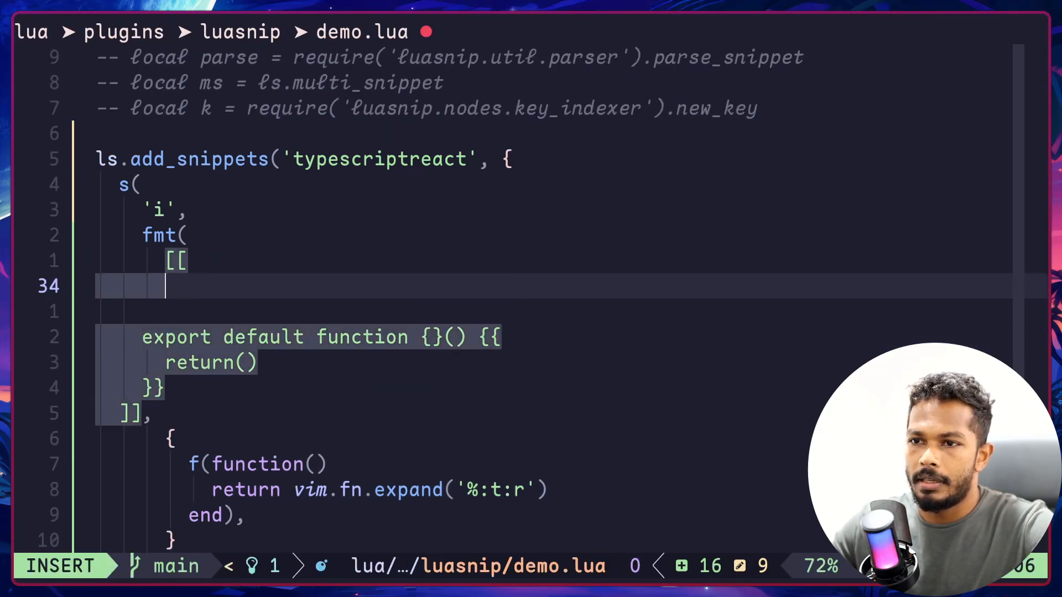
- Add import React from 'react' as the first line of the snippet template
text(import React)
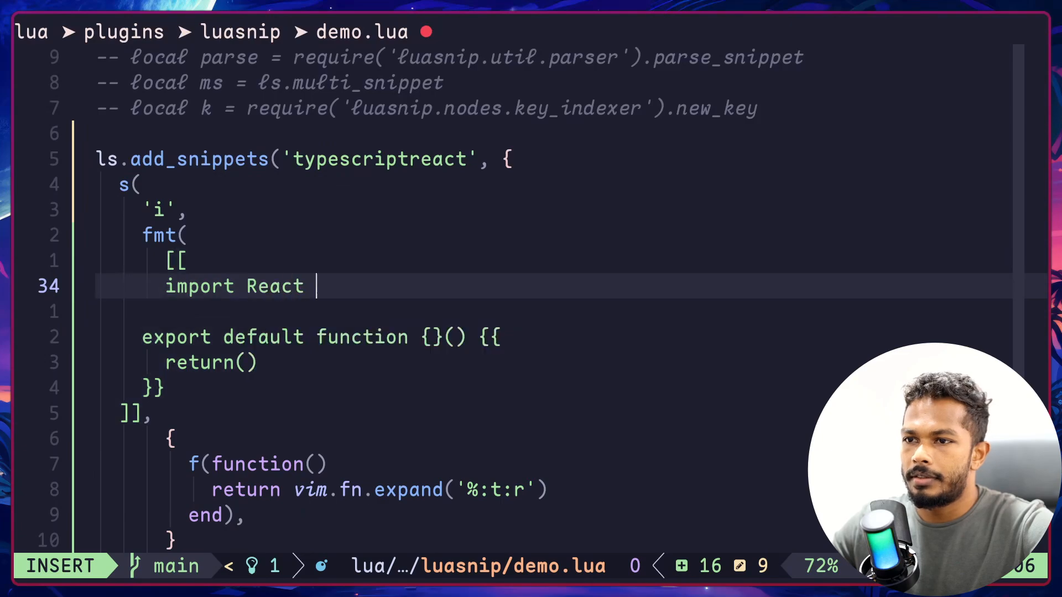
text(from 'react')
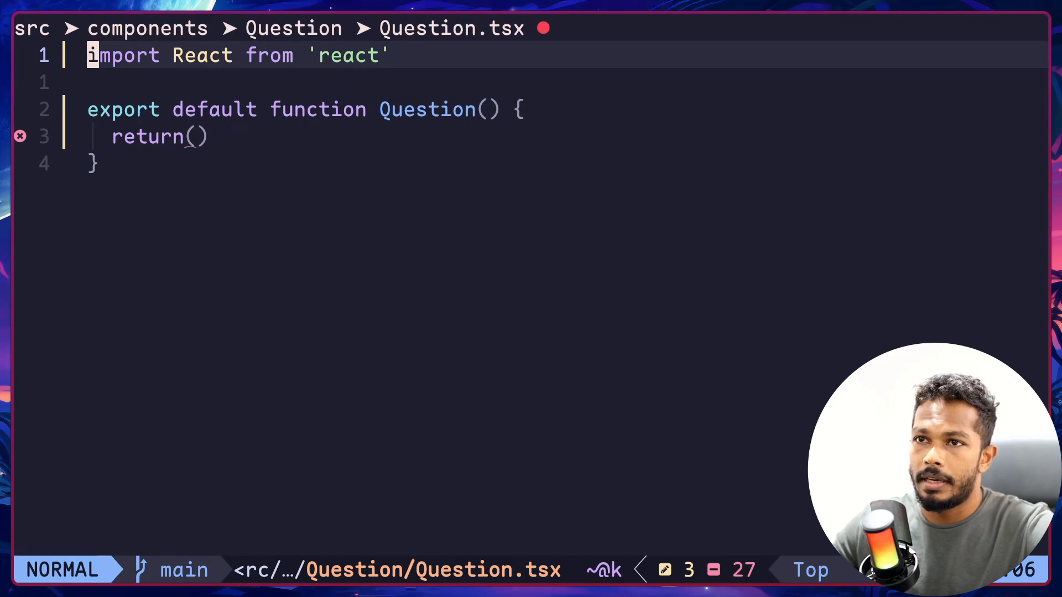
- Expand an arrow-function snippet as const test in Question.tsx, then open a line in demo.lua's naming function
text(functio)
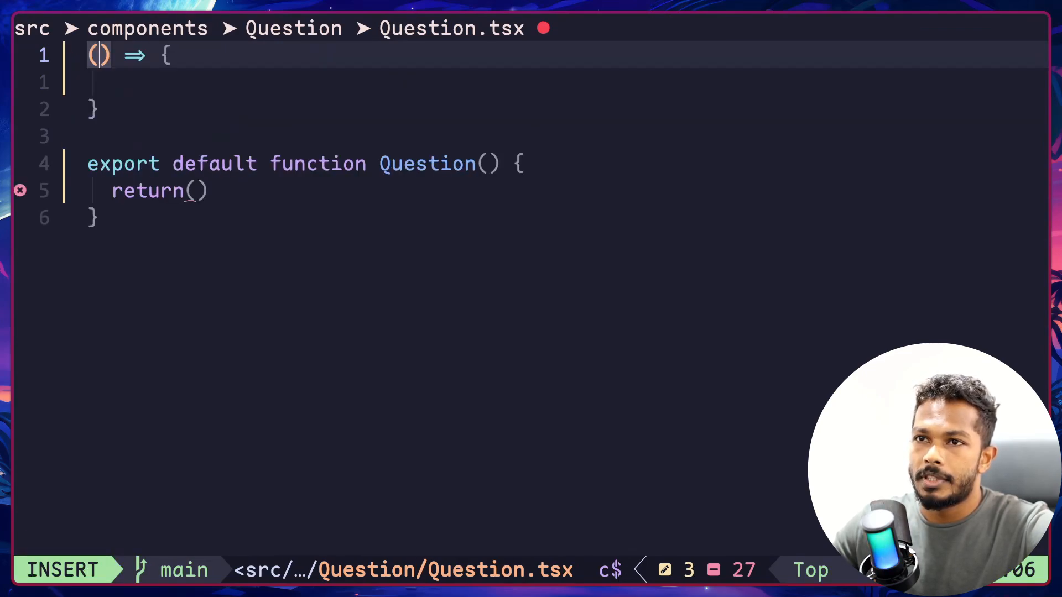
text(const test =)
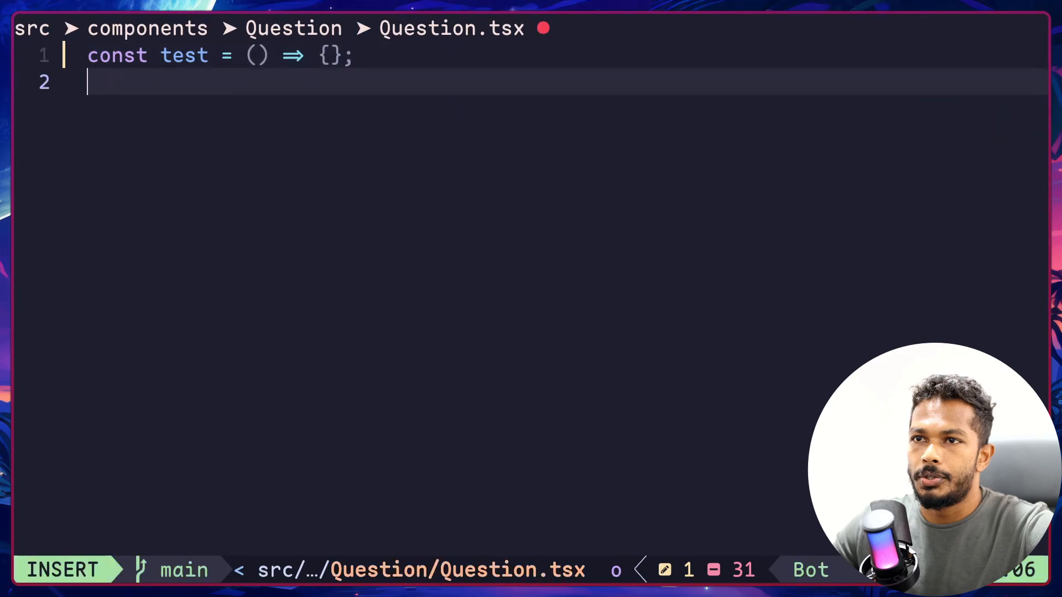
text(i)
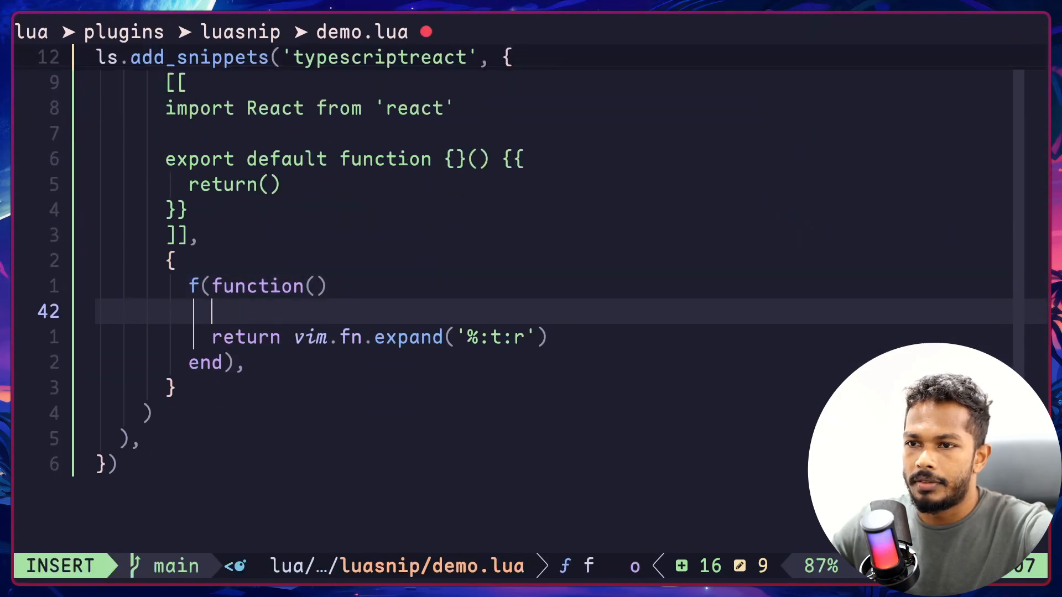
- Start a vim.api.nvim_buf_set call inside the snippet's function node
text(vim.api)
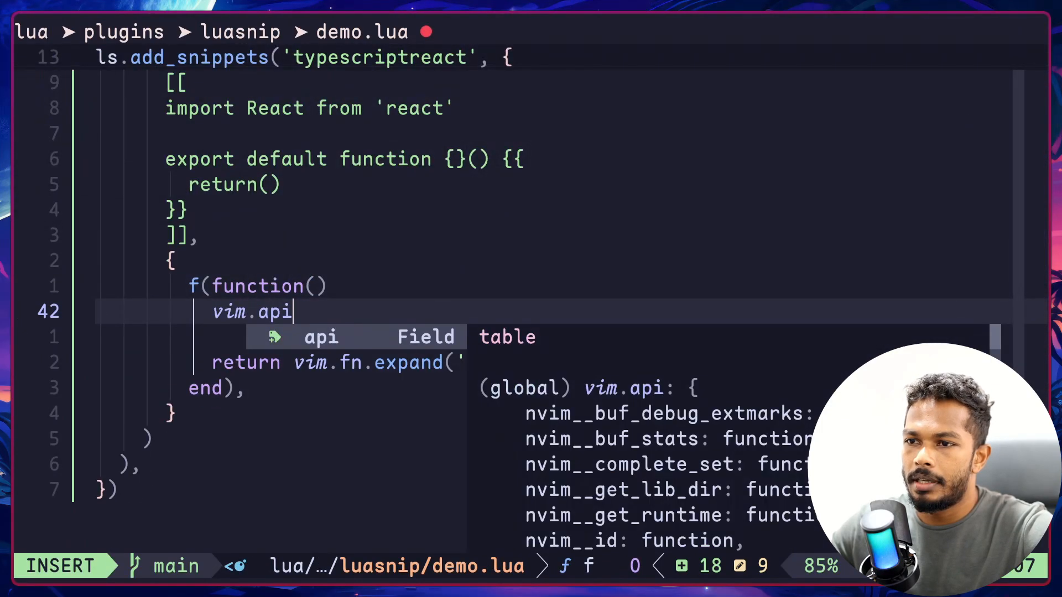
text(.nvim_)
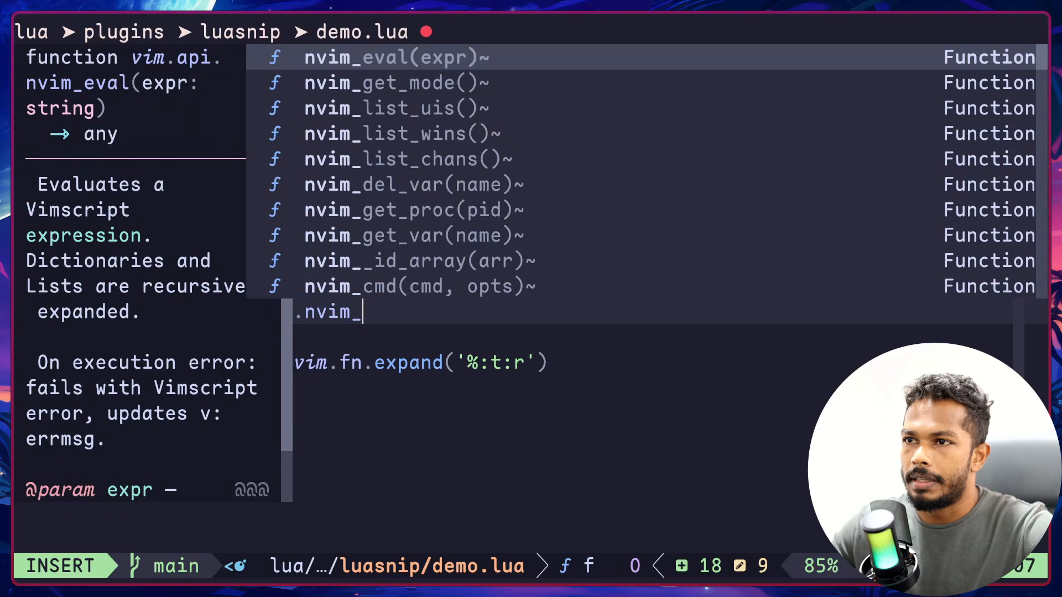
text(buf_set)
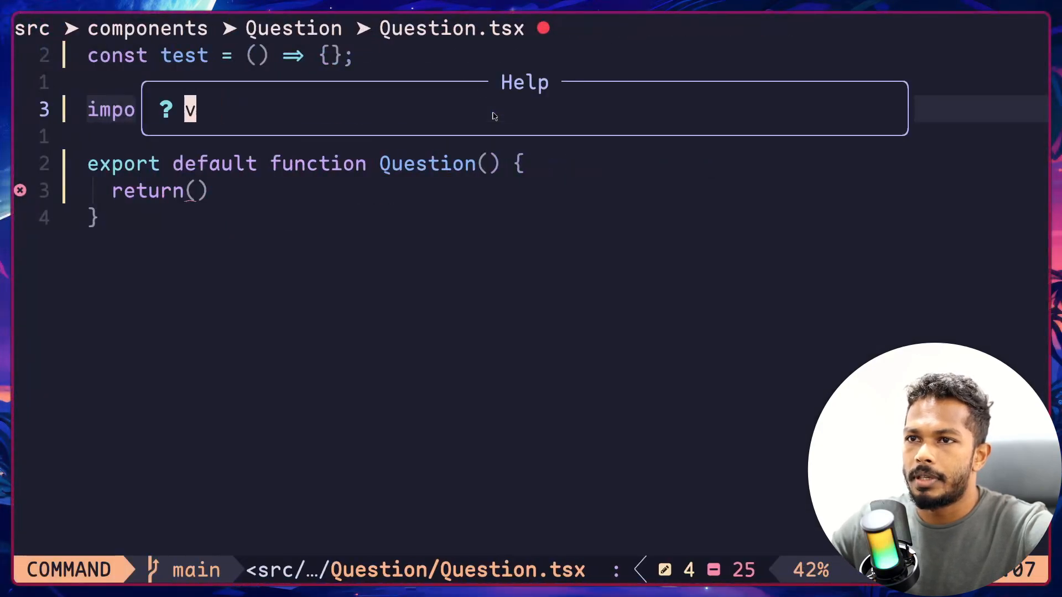
- Add a vim.api.nvim_buf_set_lines() call to the snippet function after checking its help signature
text(nim_bu)
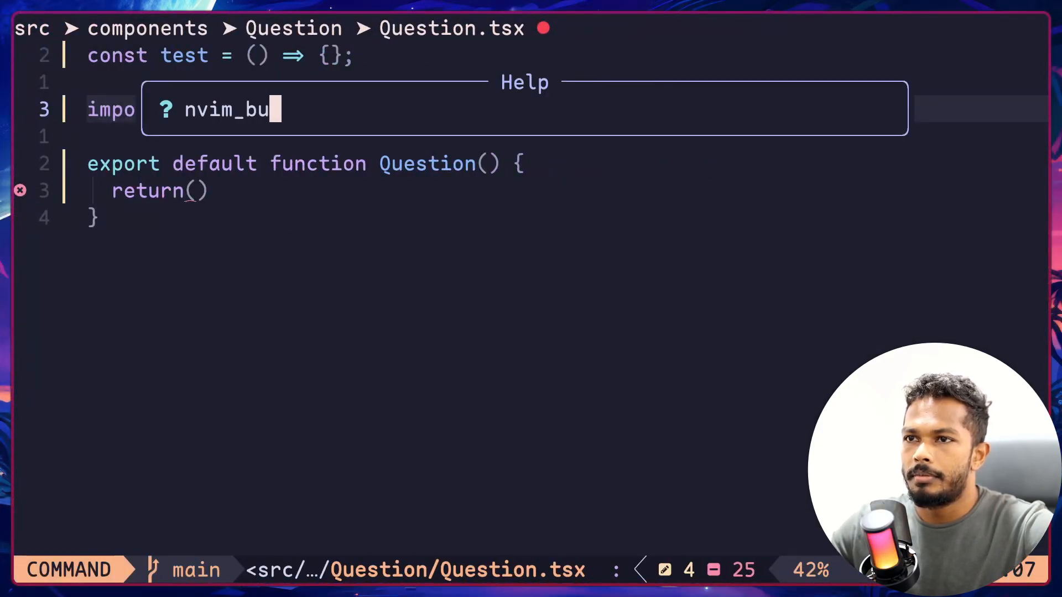
text(f_s)
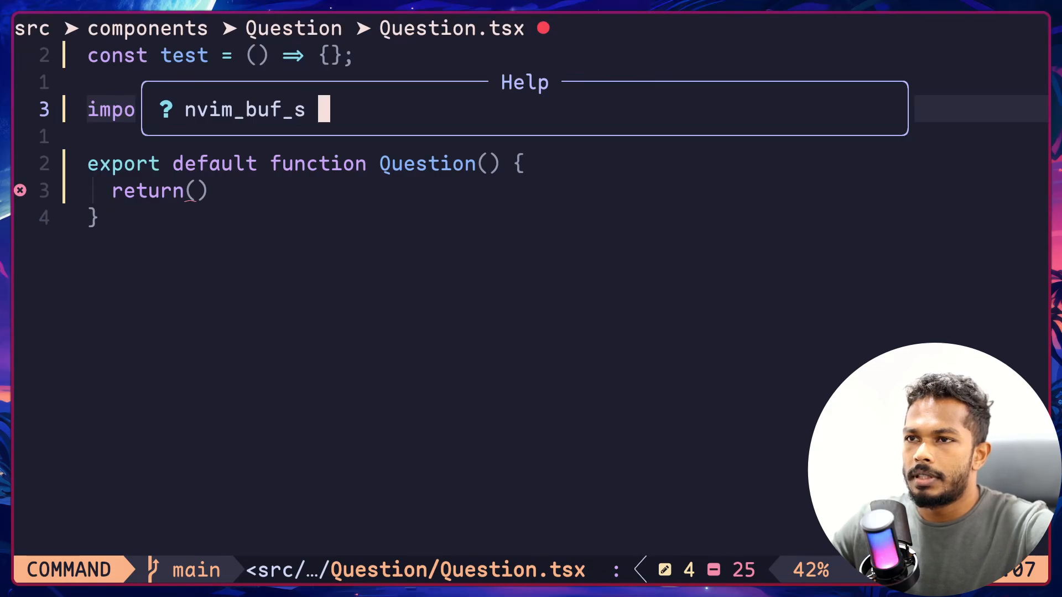
text(et_lines())
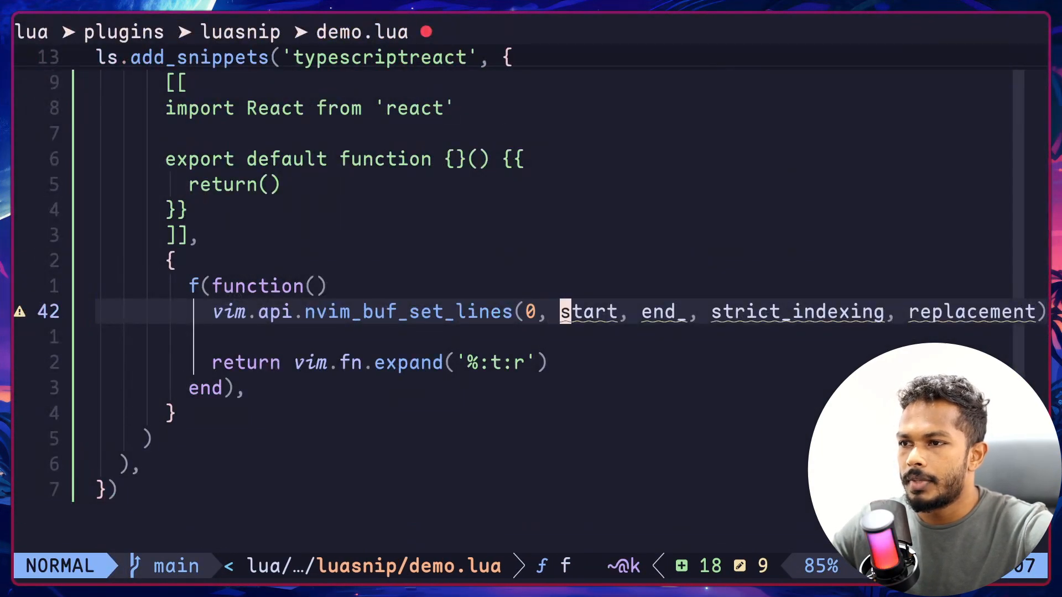
- Fill the arguments as (0, 0, 0, false, { "import React from 'react'" }) and expand the snippet in Question.tsx
key(K)
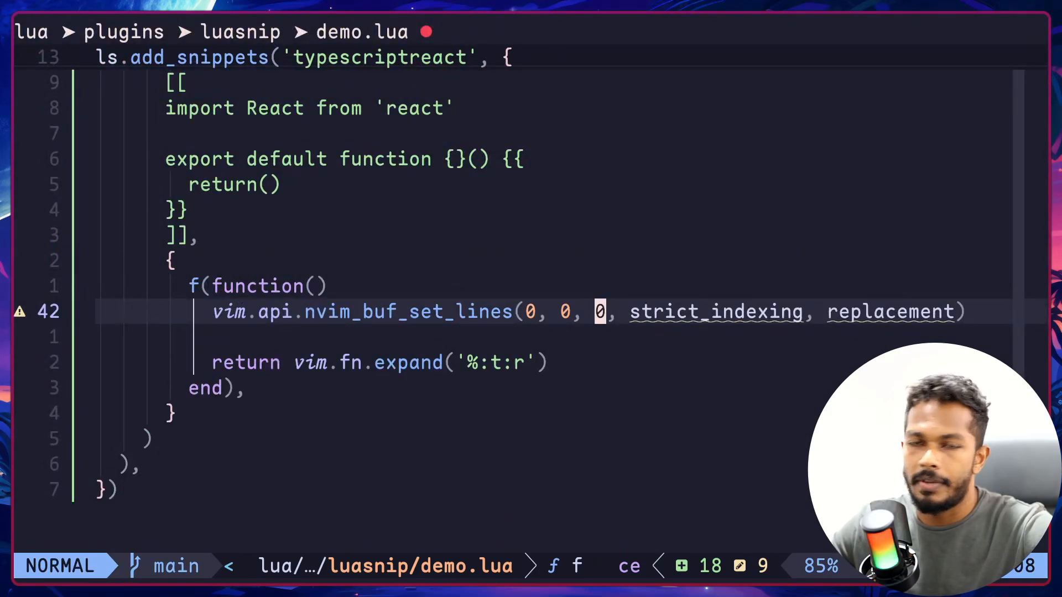
text(fals)
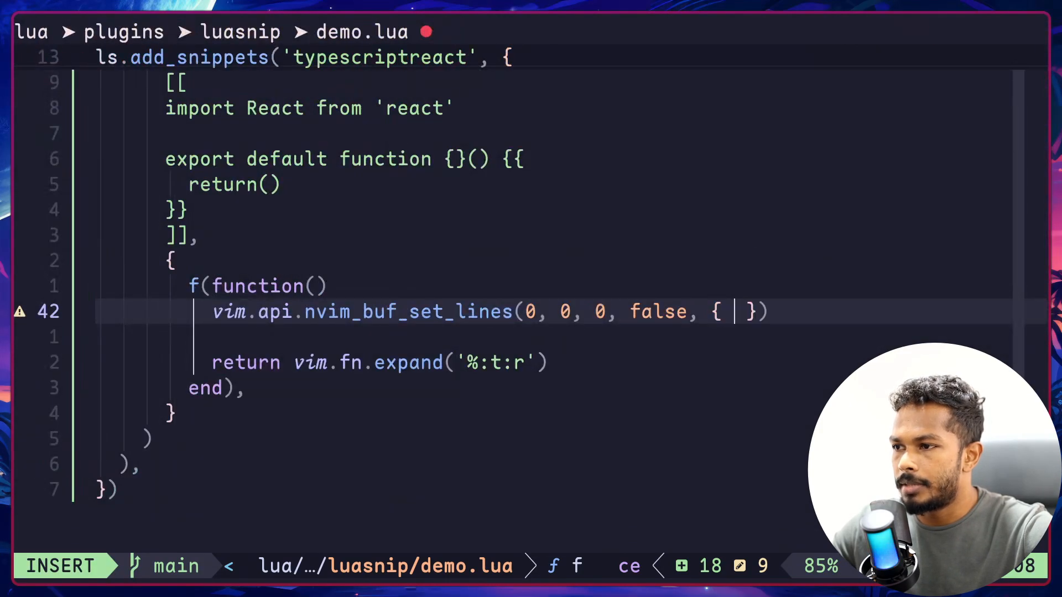
text('import React from 'react')
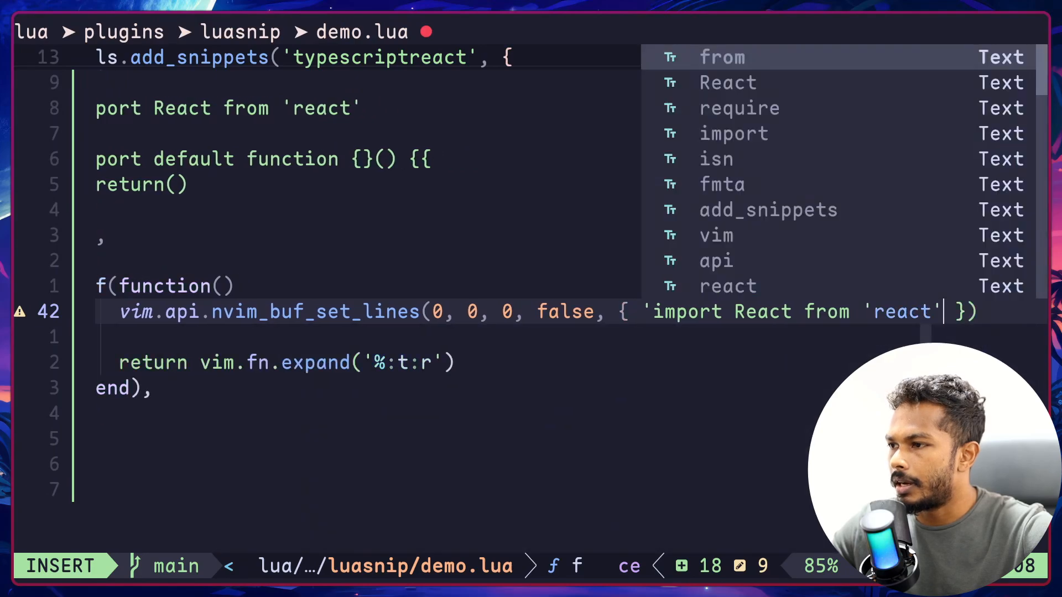
key(Escape)
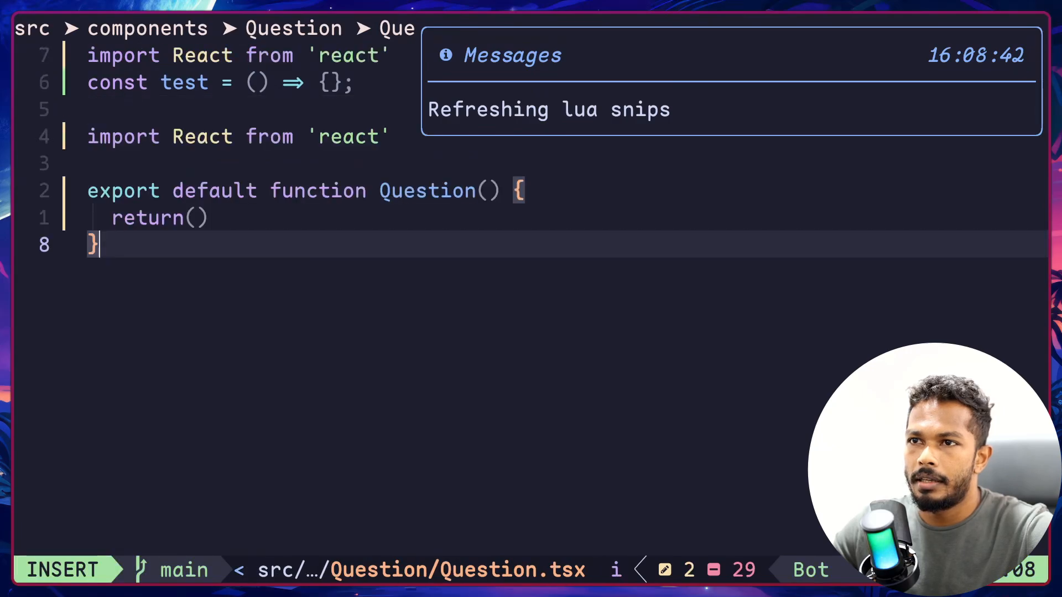
- Delete the duplicated expanded lines so Question.tsx starts with two React imports above the test function
key(Escape)
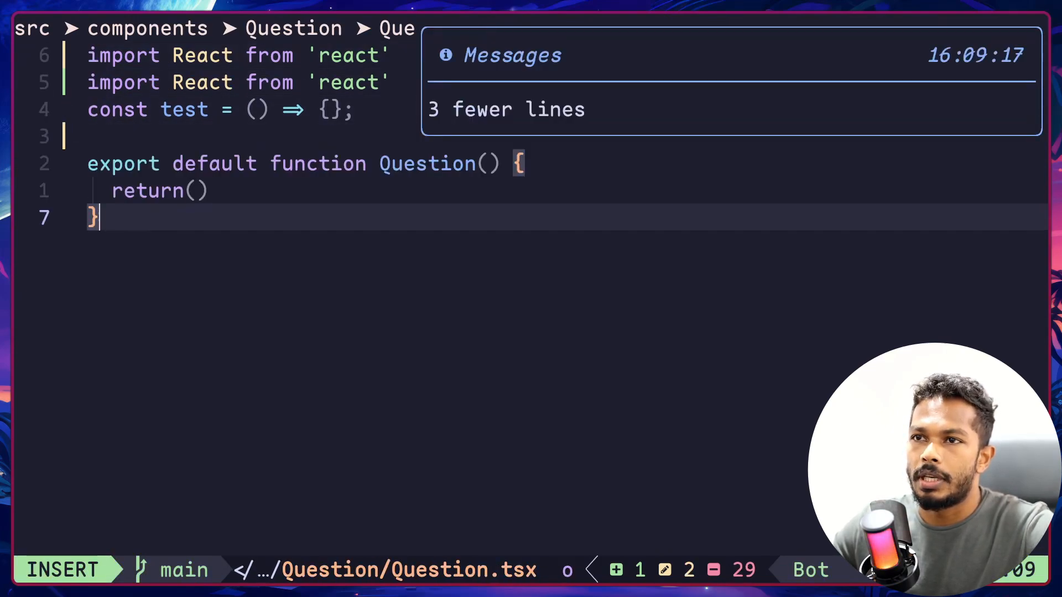
key(Escape)
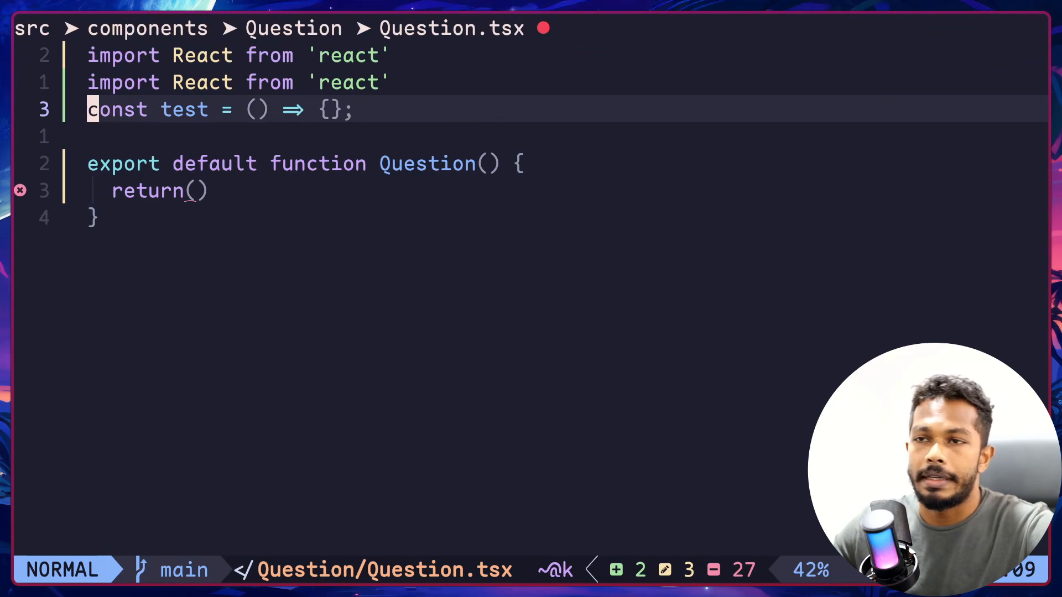